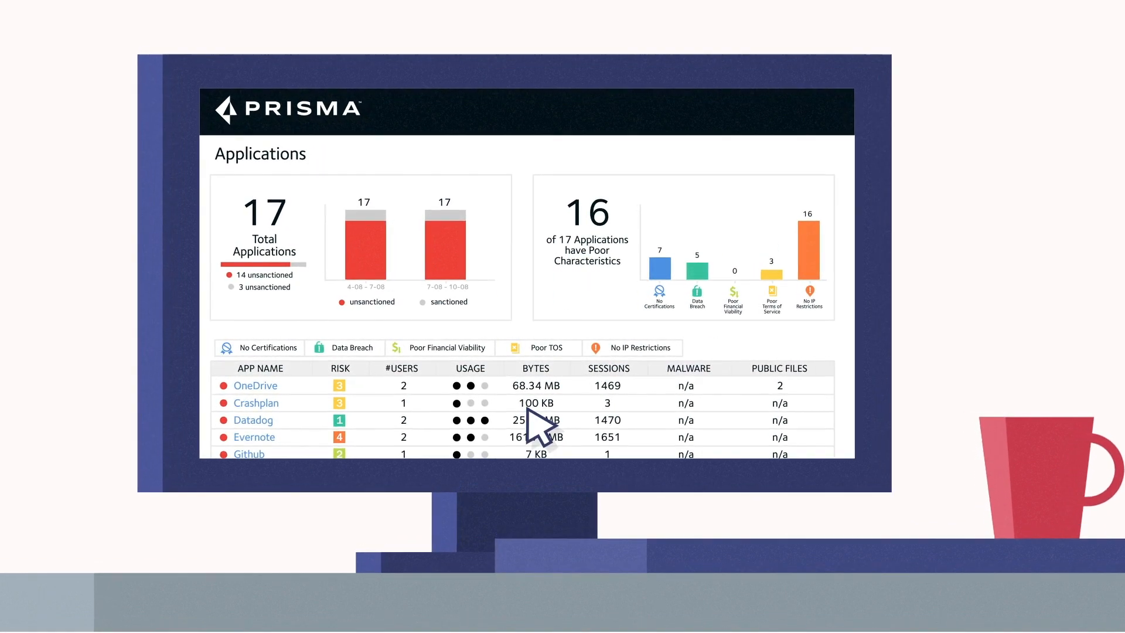
Step: Bring up the exposed OneDrive file's detail page with incidents, credit-card data pattern and accessors
left_click(255, 385)
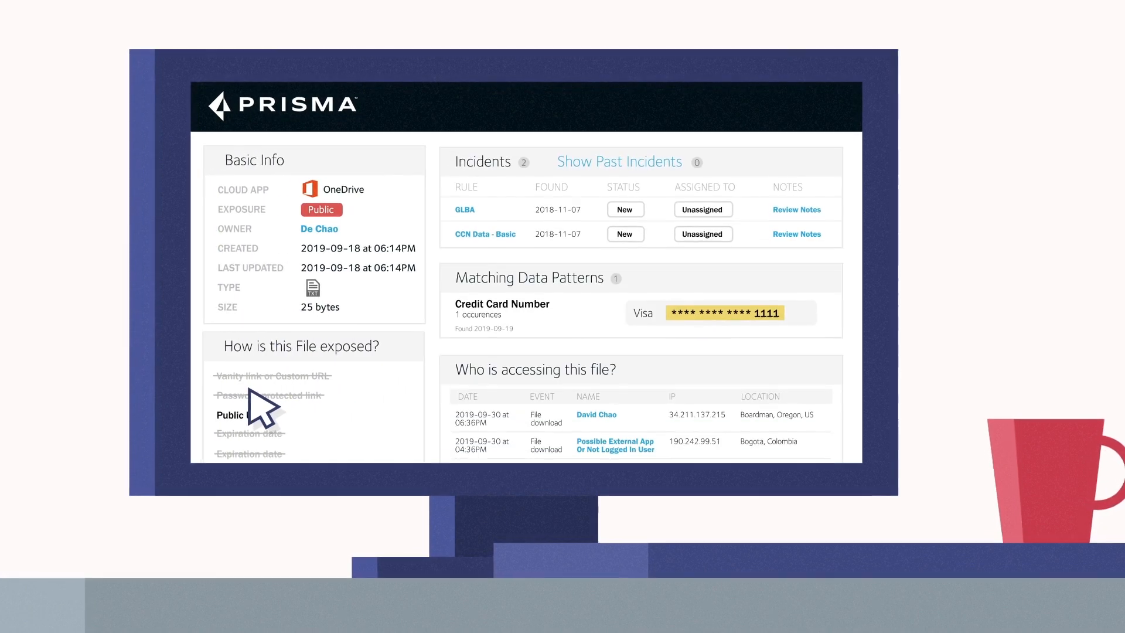